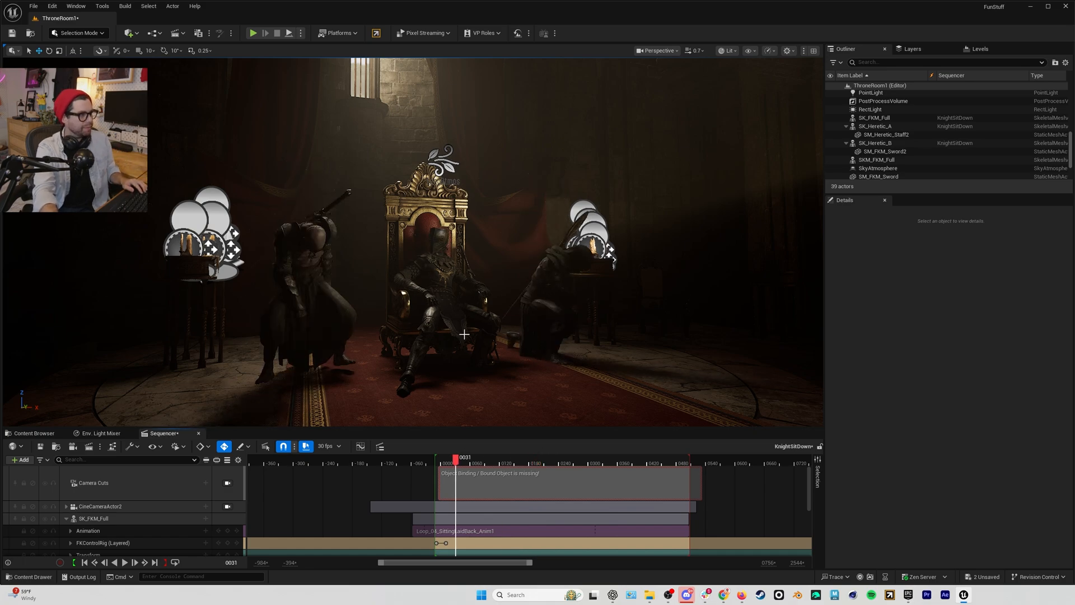
Look at the throne room through CineCameraActor2 instead of the free editor view.
{"action": "left_click_drag", "start_coordinate": [454, 457], "coordinate": [483, 457]}
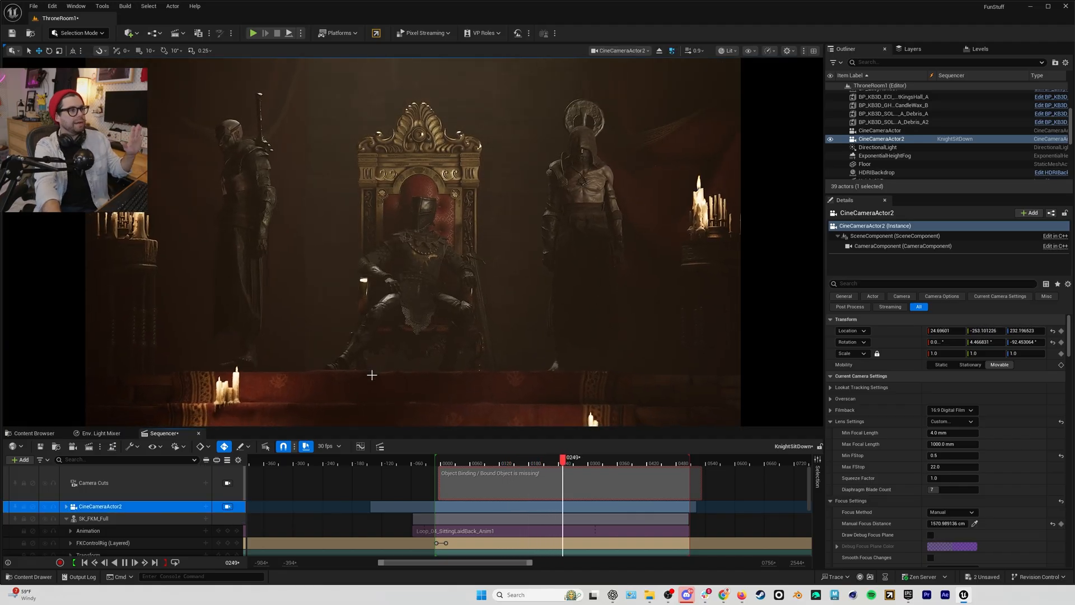
Nudge CineCameraActor2's position to frame the king, then scrub back to the first frames.
{"action": "left_click", "coordinate": [457, 463]}
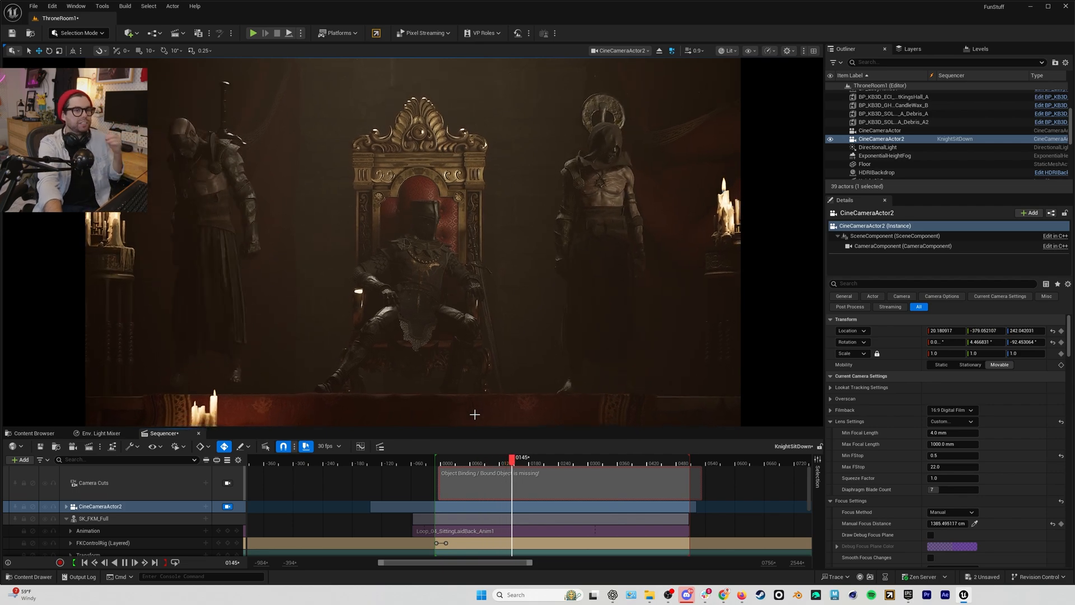
{"action": "left_click", "coordinate": [540, 456]}
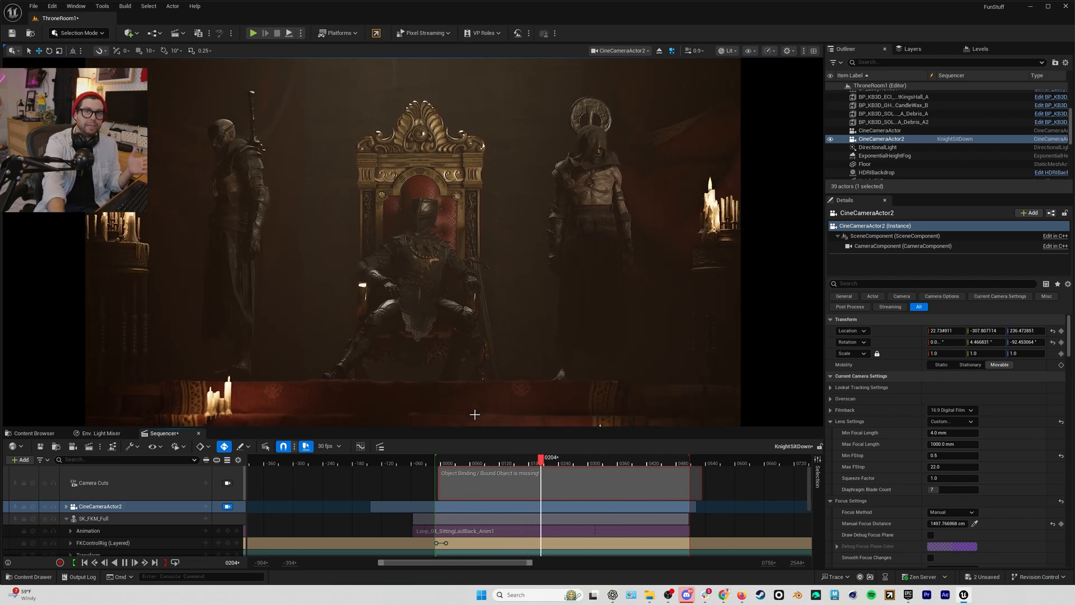
{"action": "left_click_drag", "start_coordinate": [541, 456], "coordinate": [571, 455]}
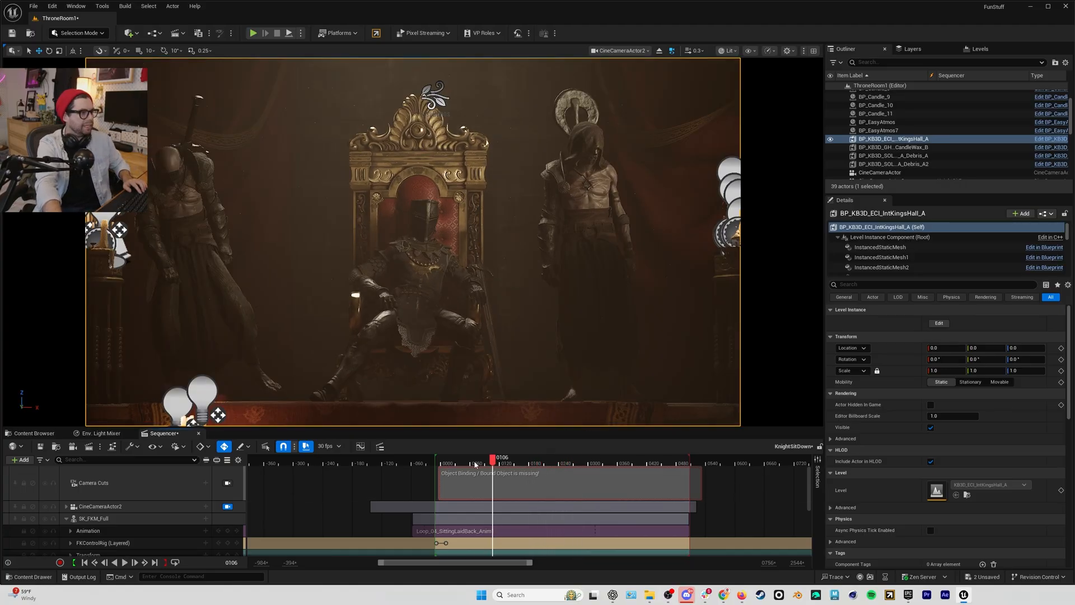
{"action": "left_click_drag", "start_coordinate": [491, 456], "coordinate": [446, 456]}
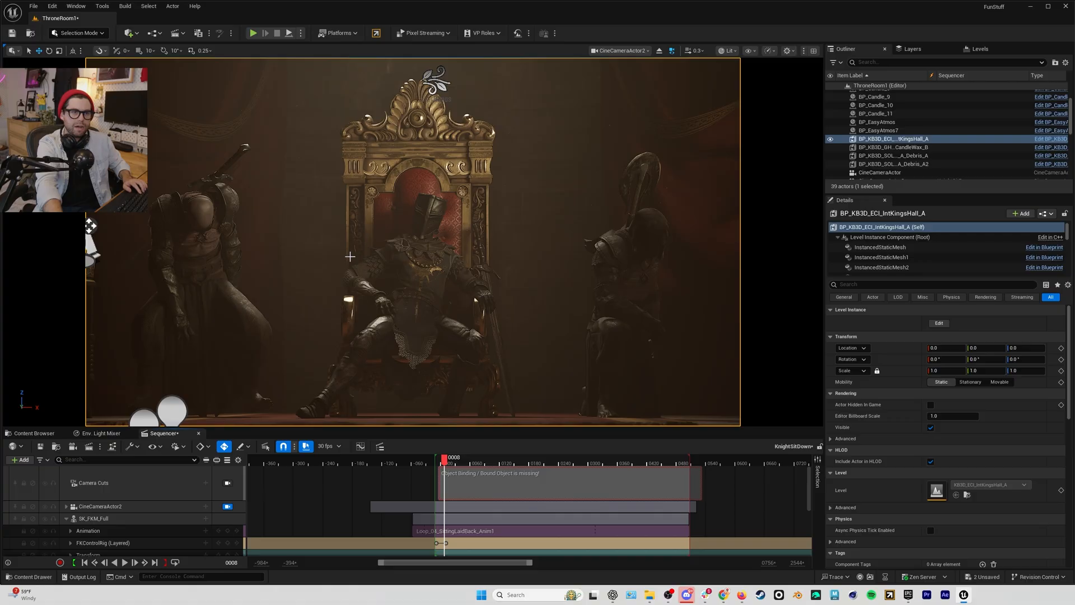
{"action": "mouse_move", "coordinate": [371, 268]}
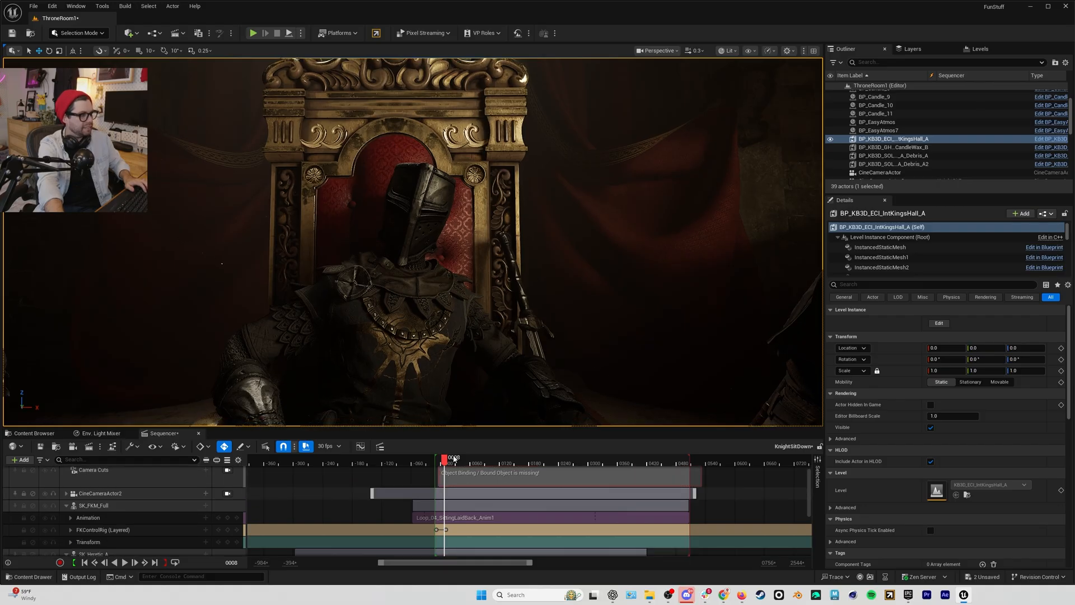
Scrub the king's sitting animation to around frame 164 and open the clip's options.
{"action": "left_click_drag", "start_coordinate": [453, 457], "coordinate": [535, 457]}
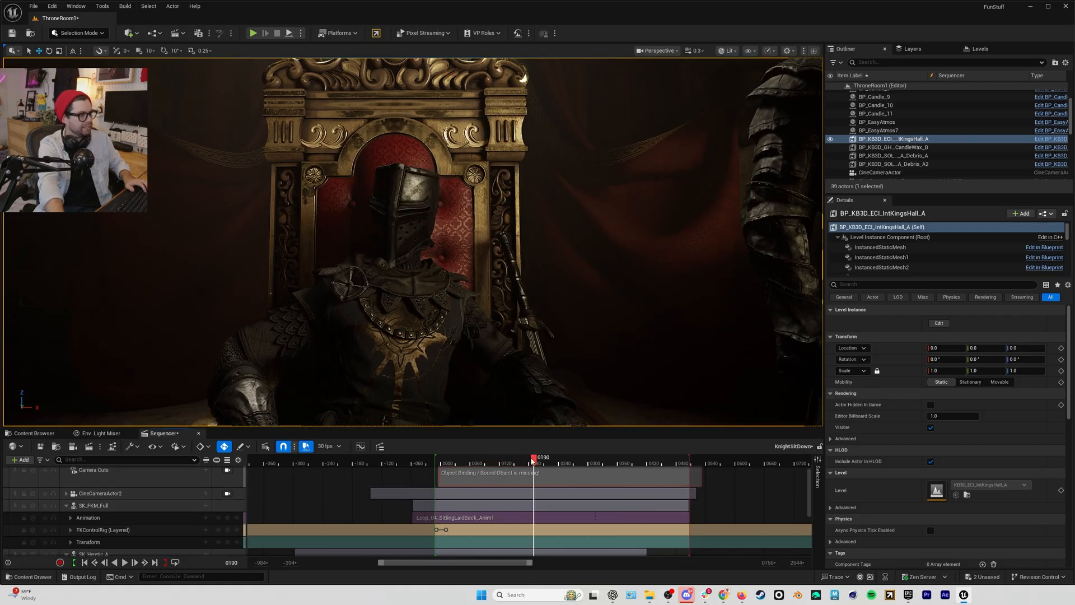
{"action": "left_click_drag", "start_coordinate": [535, 458], "coordinate": [508, 458]}
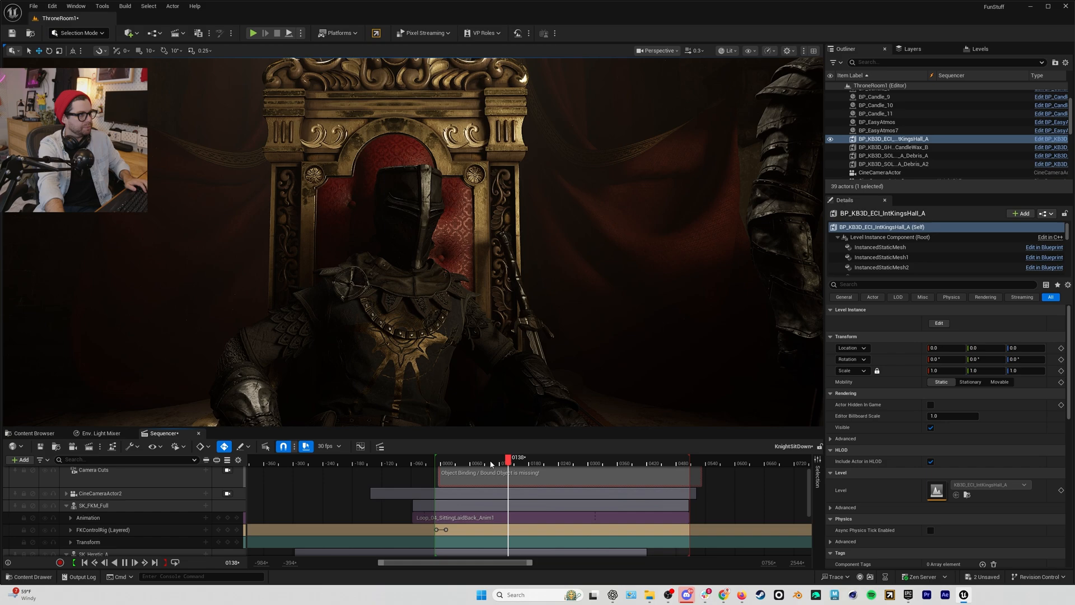
{"action": "left_click_drag", "start_coordinate": [507, 463], "coordinate": [537, 463]}
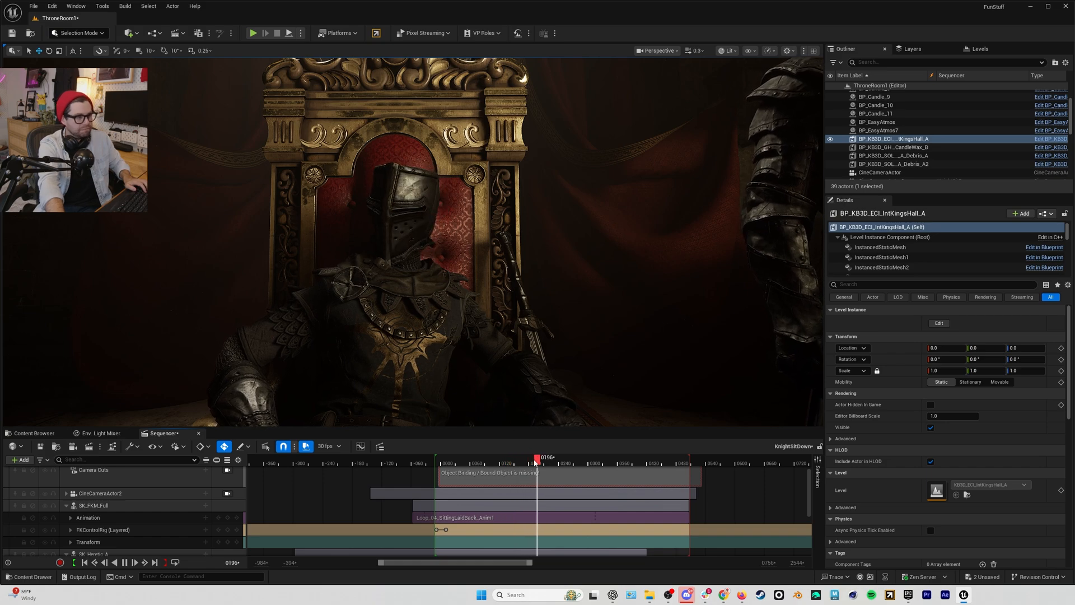
{"action": "left_click_drag", "start_coordinate": [537, 463], "coordinate": [518, 463]}
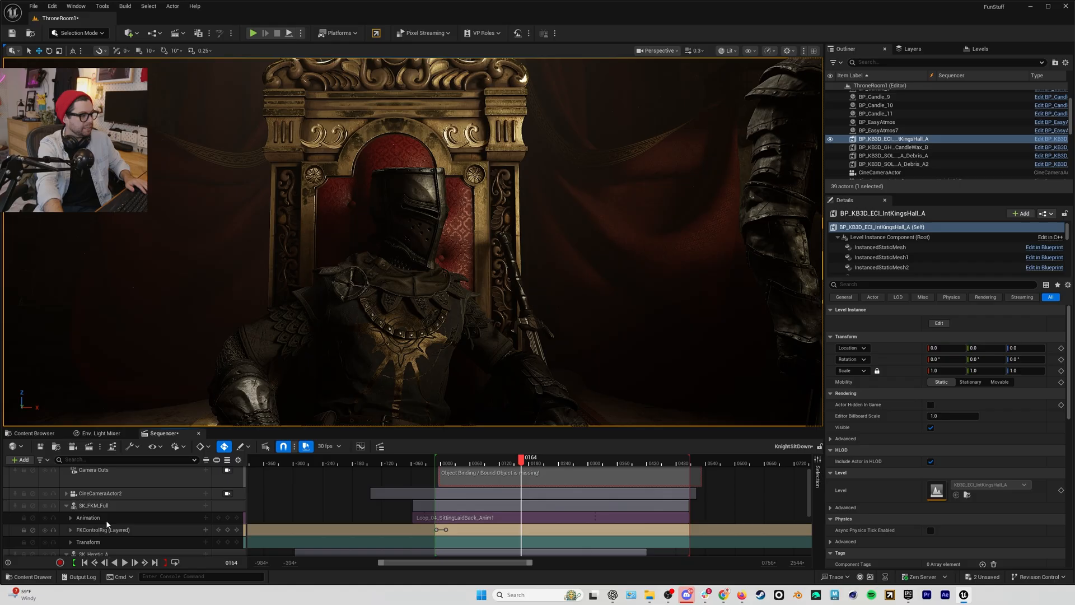
{"action": "mouse_move", "coordinate": [464, 517]}
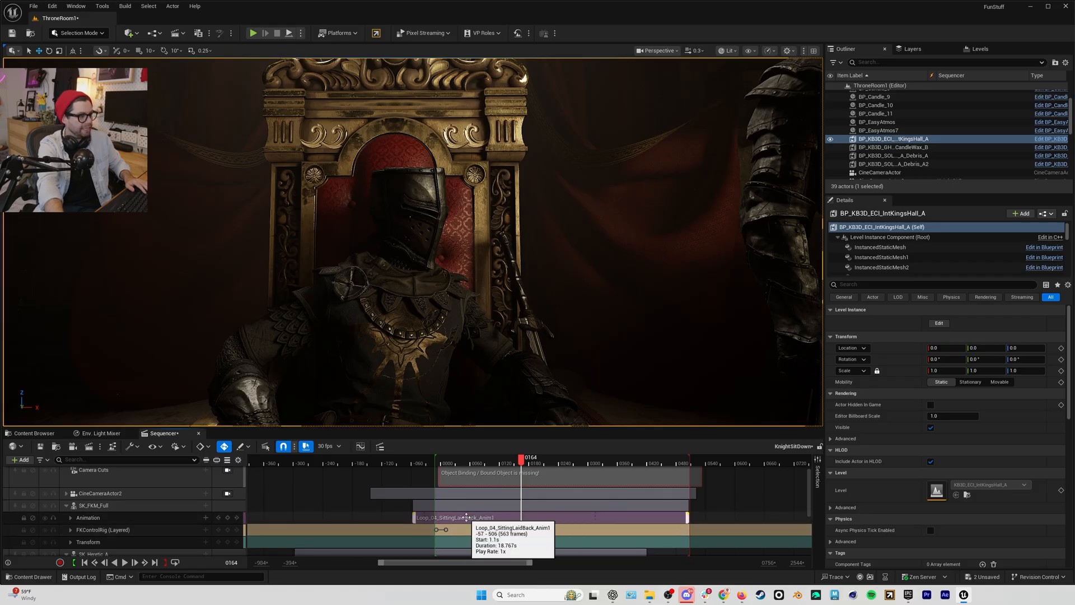
{"action": "right_click", "coordinate": [457, 517]}
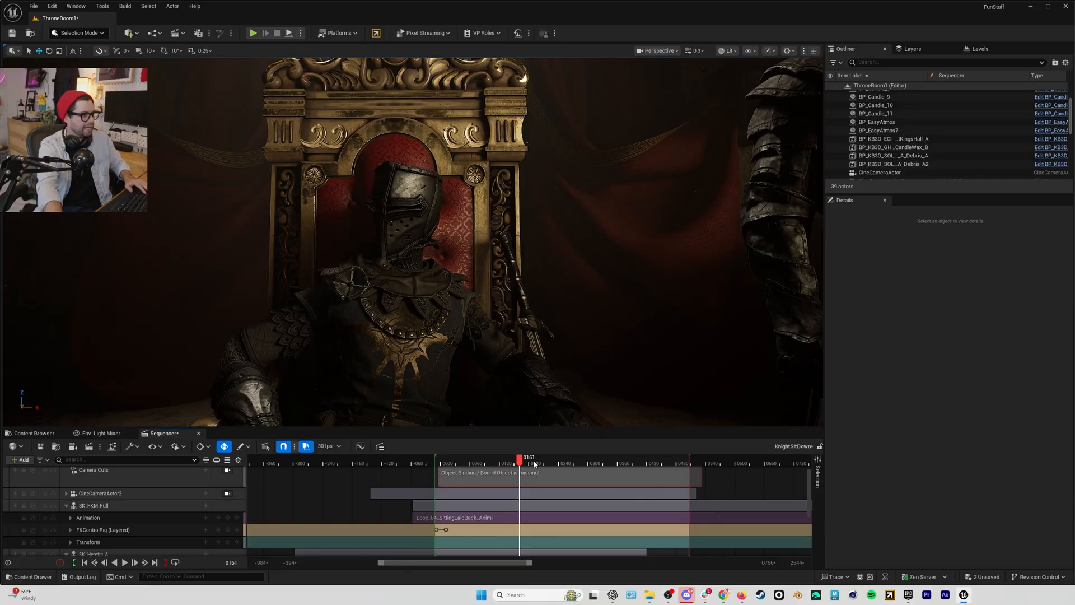
Preview the king's clip slowed to 0.6x and pull back to see the whole throne area.
{"action": "left_click_drag", "start_coordinate": [519, 463], "coordinate": [577, 463]}
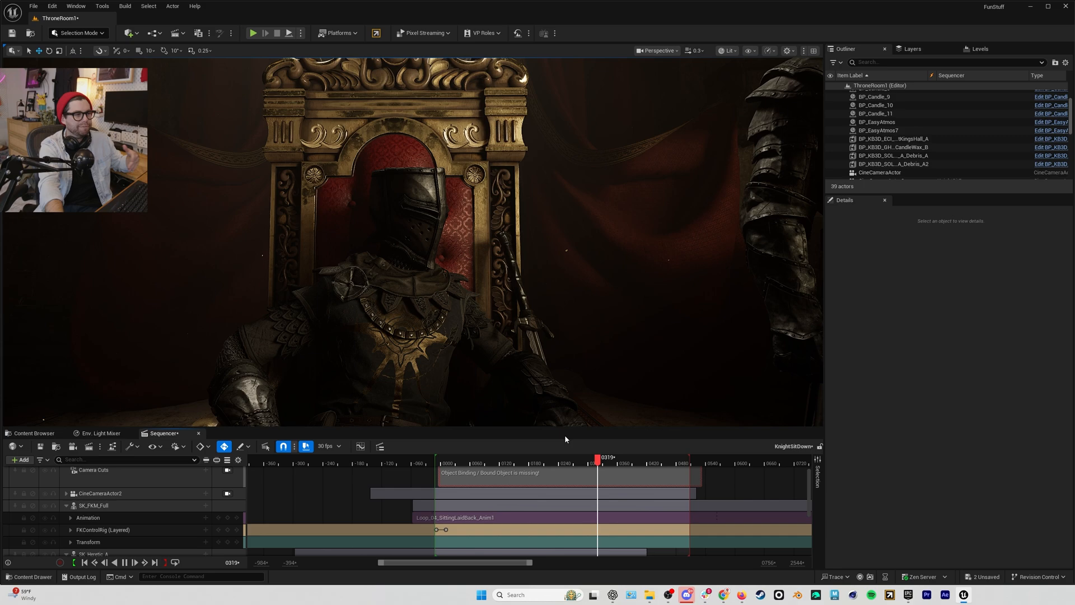
{"action": "left_click_drag", "start_coordinate": [595, 464], "coordinate": [568, 464]}
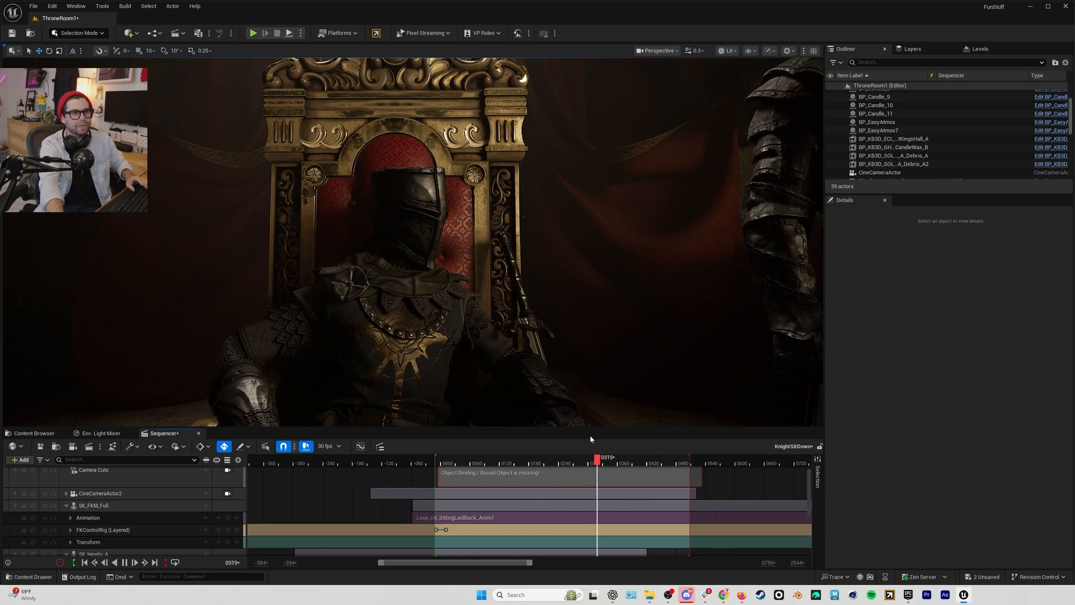
{"action": "left_click_drag", "start_coordinate": [597, 459], "coordinate": [572, 459]}
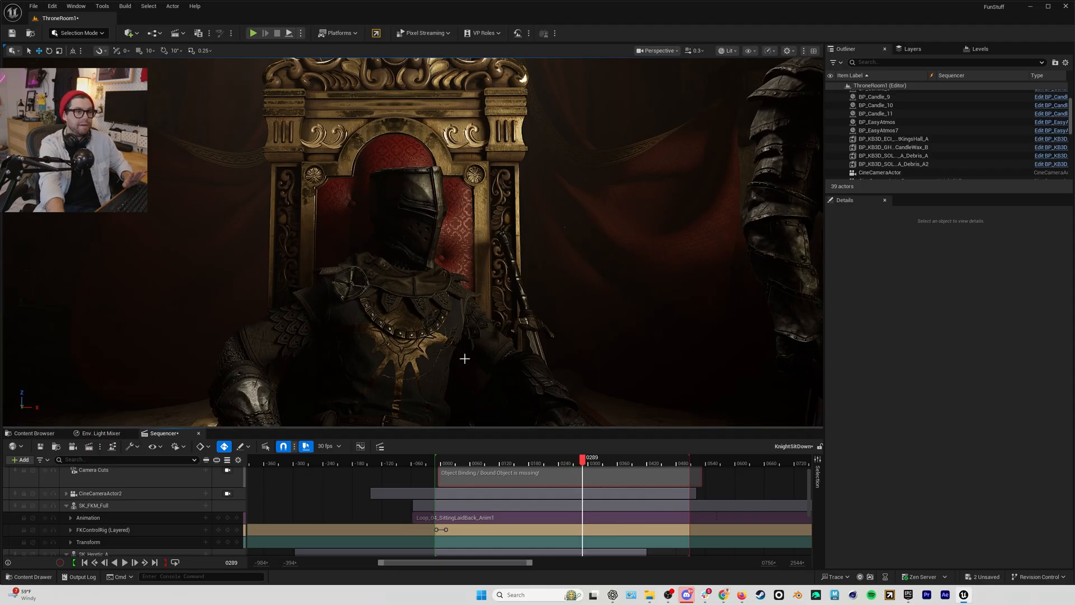
{"action": "left_click", "coordinate": [471, 464]}
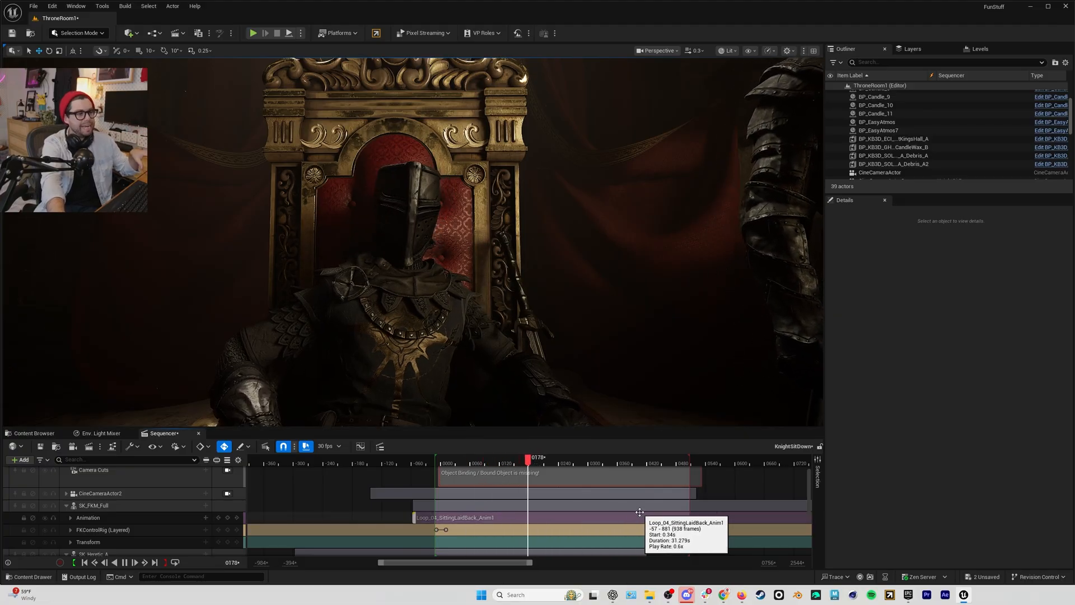
{"action": "left_click_drag", "start_coordinate": [528, 457], "coordinate": [602, 458]}
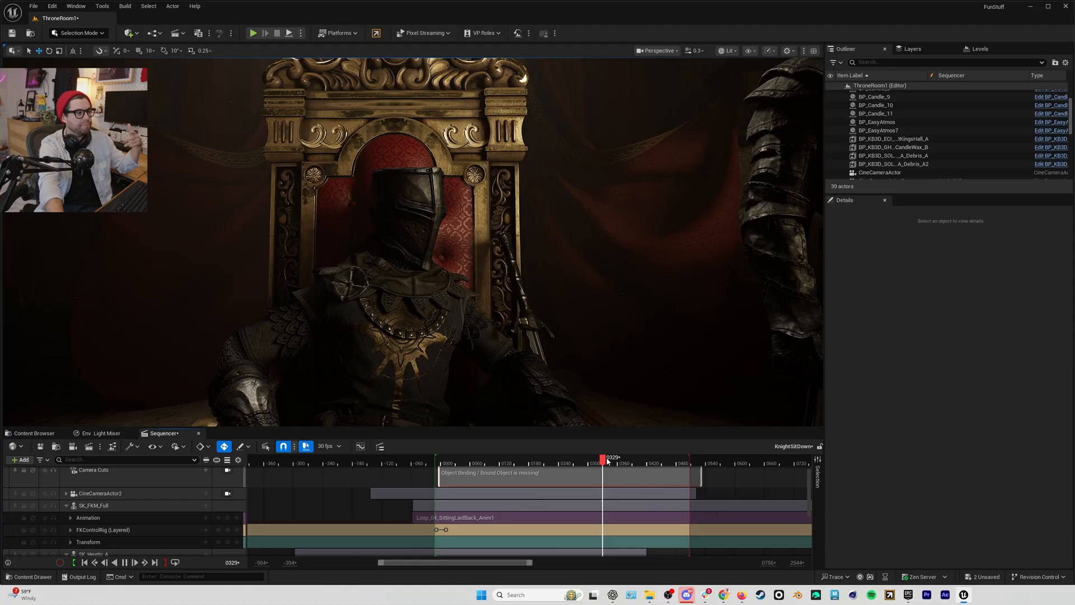
{"action": "left_click_drag", "start_coordinate": [602, 458], "coordinate": [466, 458]}
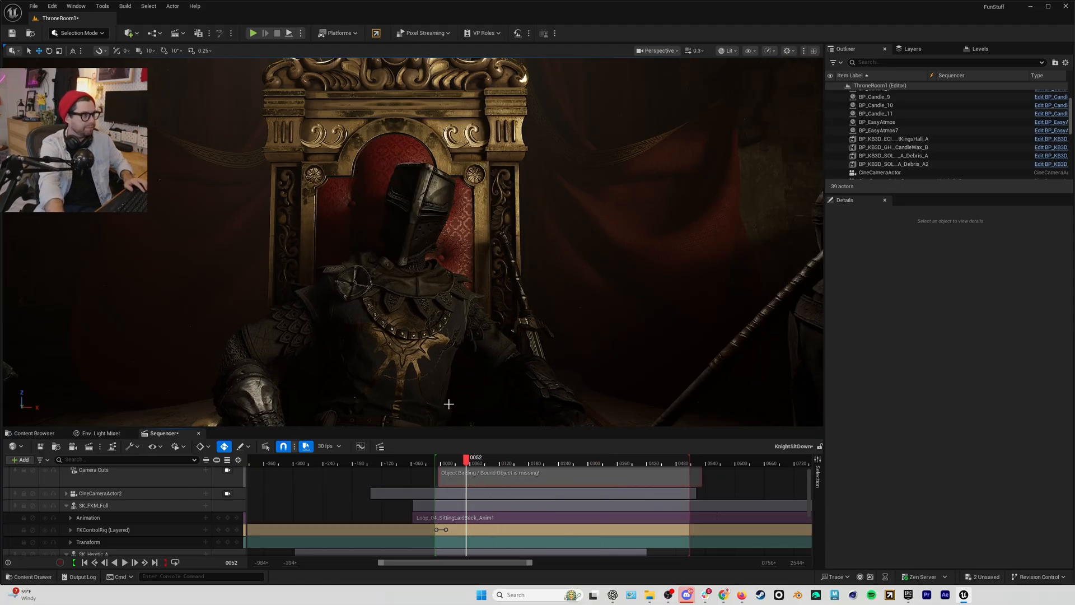
{"action": "left_click_drag", "start_coordinate": [466, 457], "coordinate": [471, 457]}
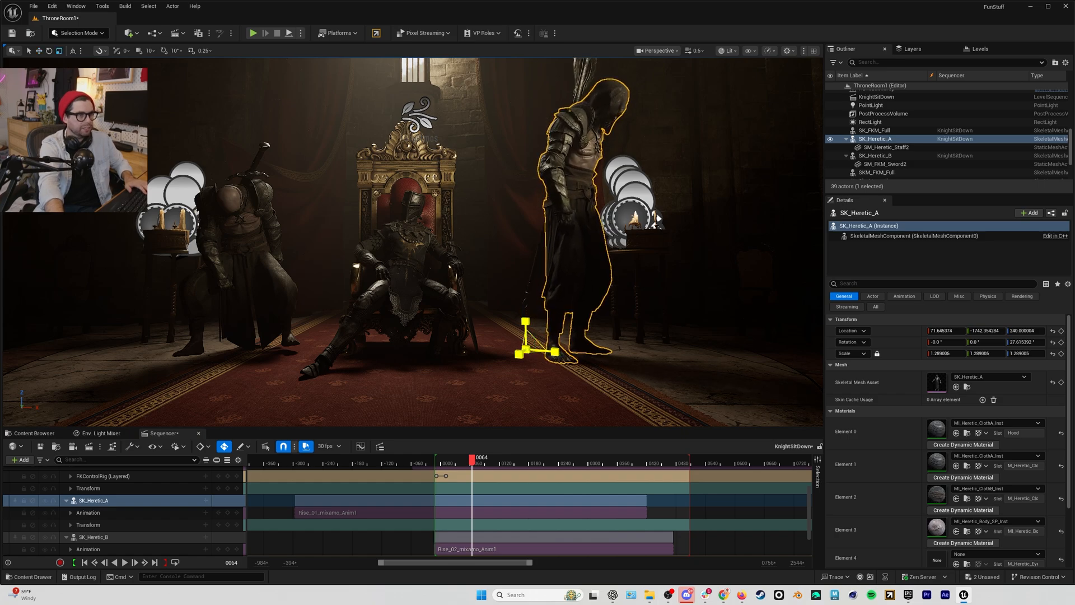
View the seated king and both guards through CineCameraActor2.
{"action": "left_click", "coordinate": [875, 155]}
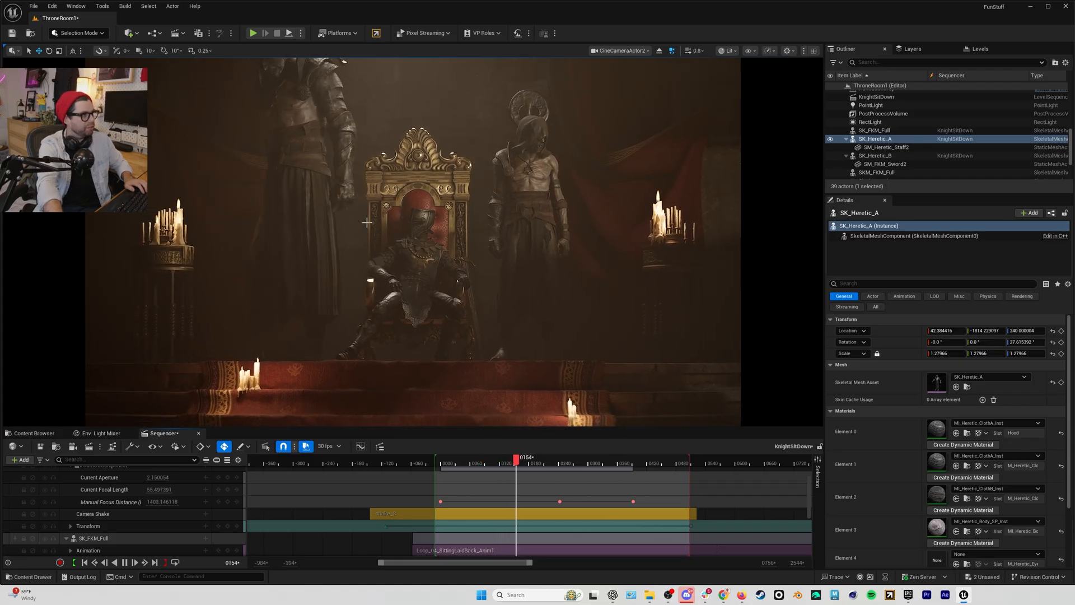
{"action": "left_click", "coordinate": [540, 458]}
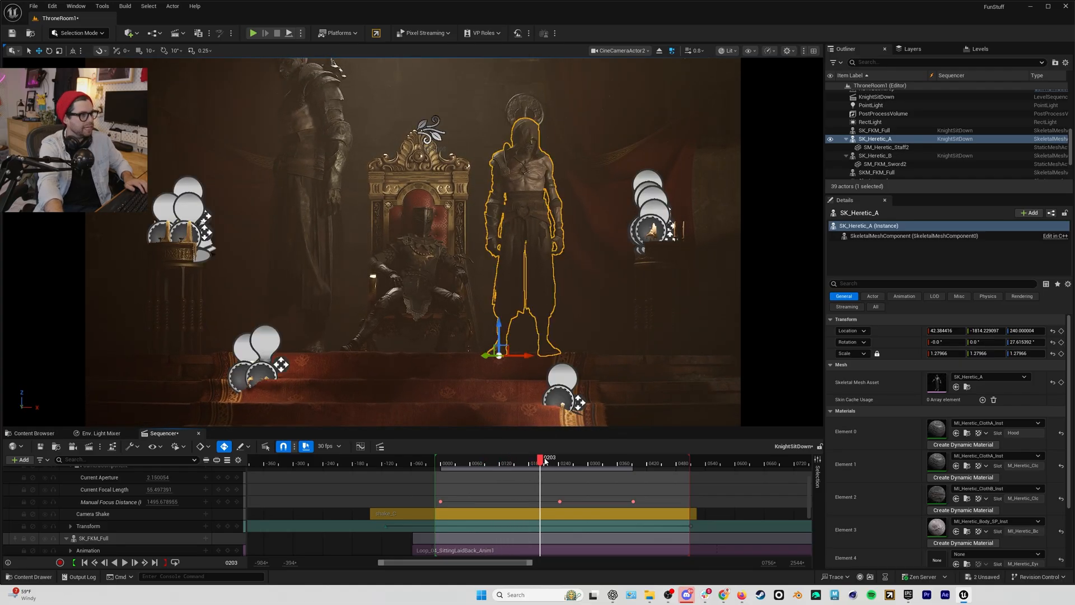
{"action": "left_click_drag", "start_coordinate": [541, 458], "coordinate": [467, 457]}
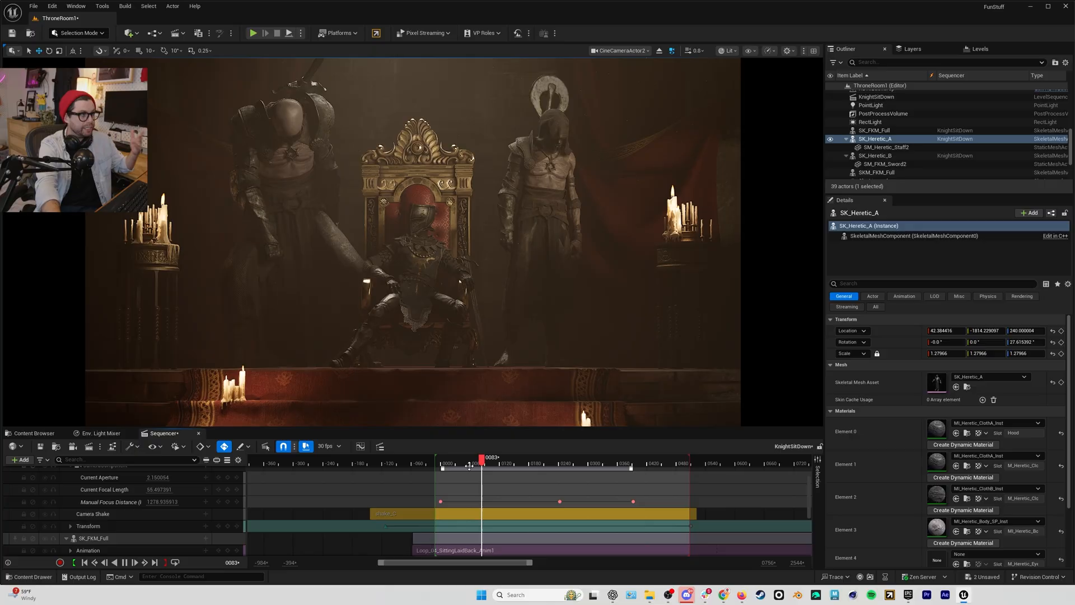
{"action": "left_click_drag", "start_coordinate": [483, 463], "coordinate": [504, 463]}
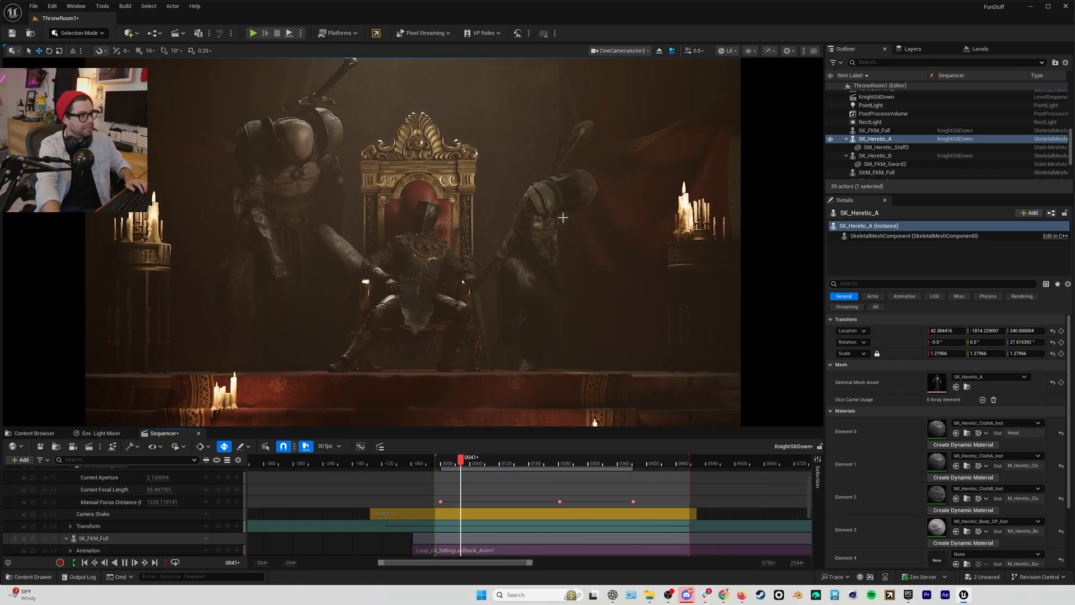
{"action": "left_click_drag", "start_coordinate": [471, 457], "coordinate": [453, 458]}
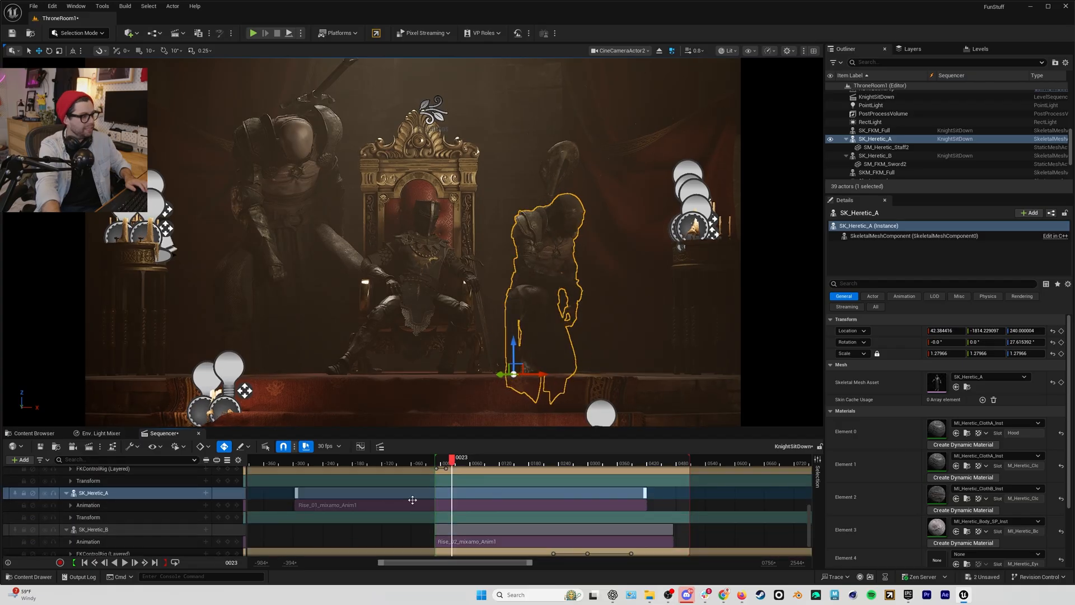
Lower the guard rise section's Play Rate in Properties and scrub to preview the slower rise.
{"action": "right_click", "coordinate": [412, 500]}
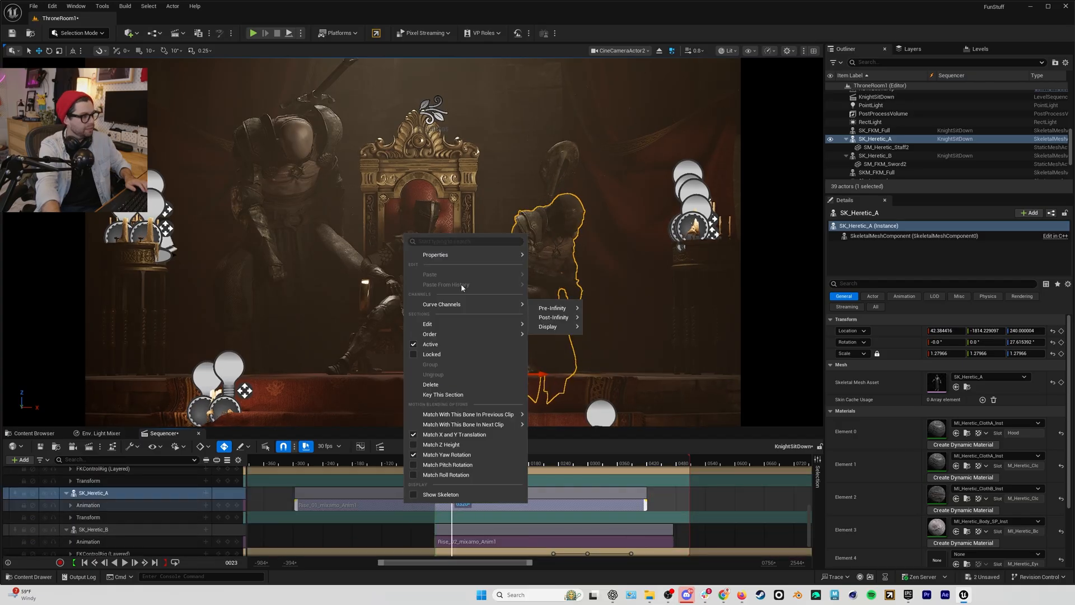
{"action": "left_click", "coordinate": [435, 254]}
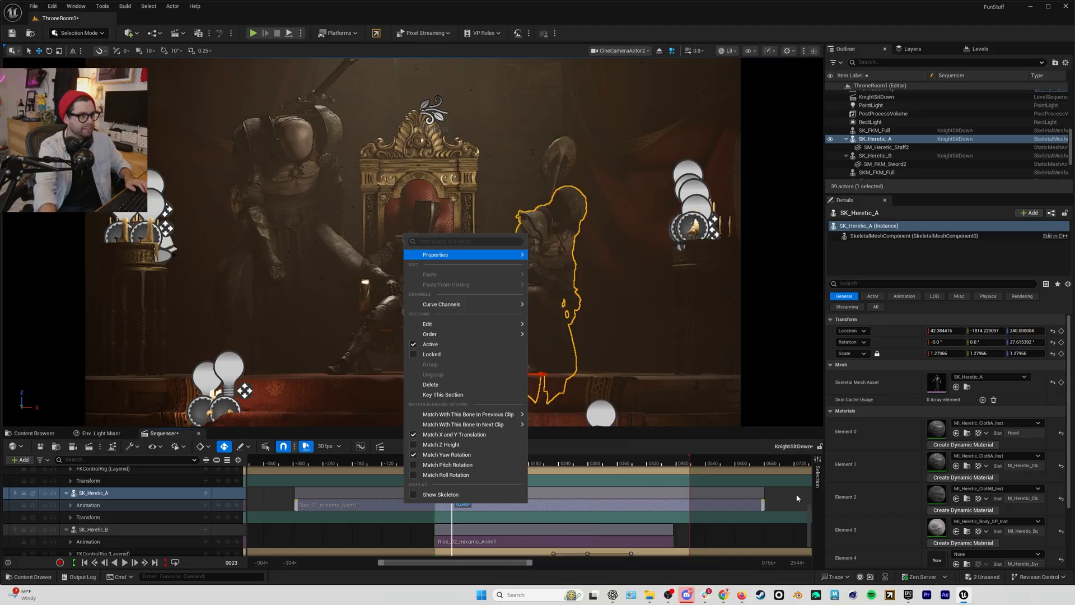
{"action": "left_click", "coordinate": [499, 459]}
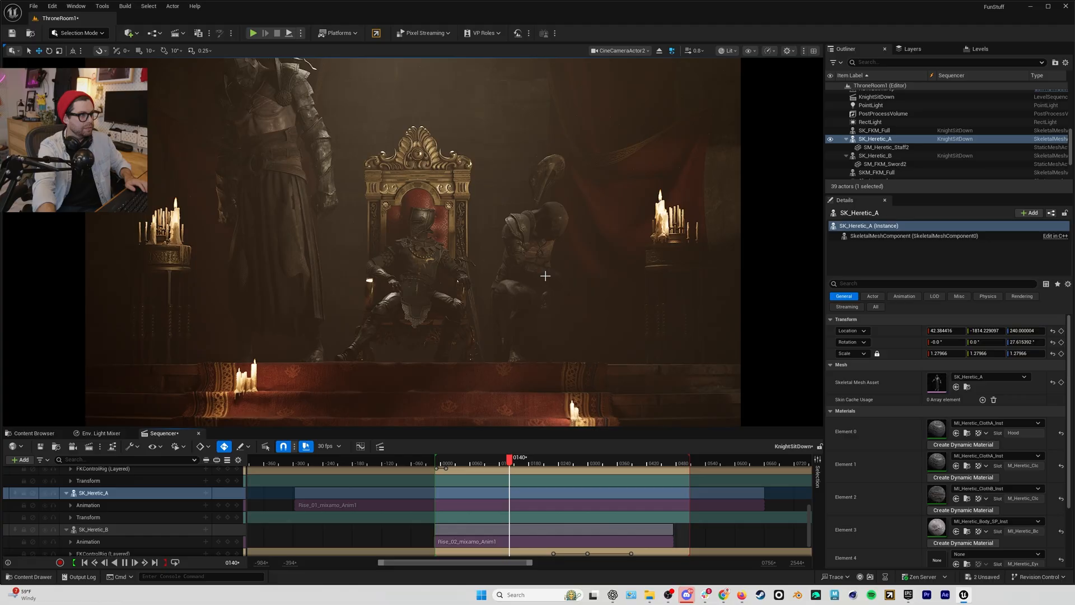
{"action": "left_click_drag", "start_coordinate": [513, 463], "coordinate": [542, 463]}
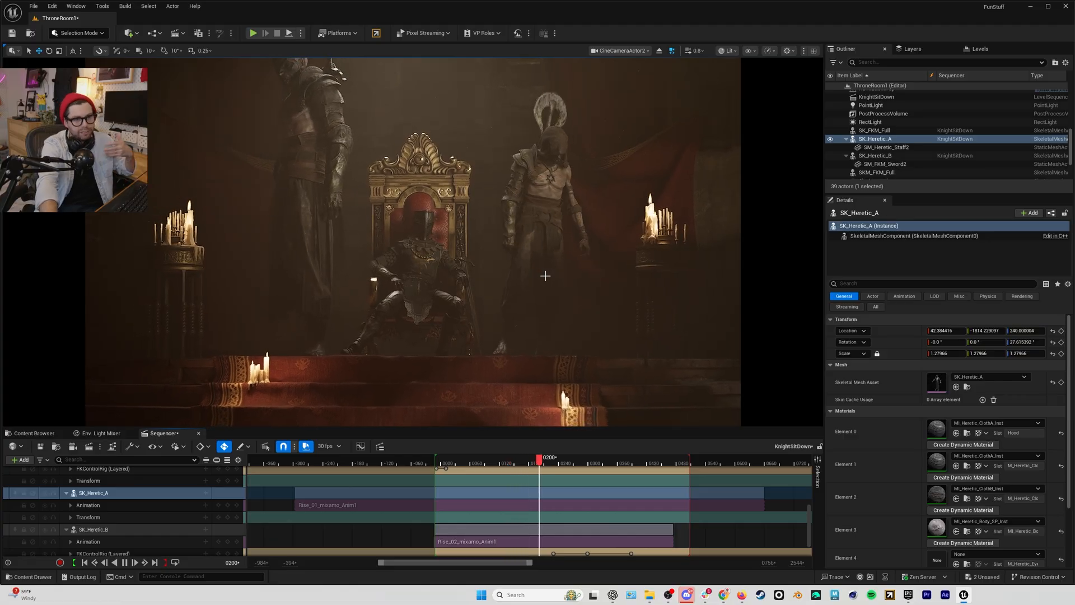
{"action": "left_click_drag", "start_coordinate": [542, 457], "coordinate": [563, 458]}
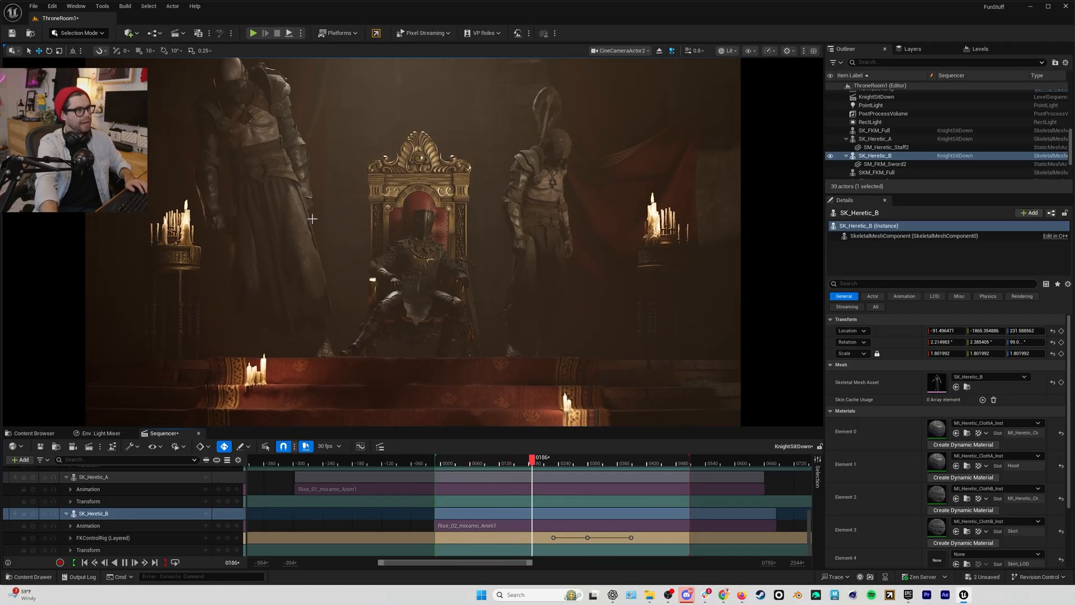
{"action": "left_click_drag", "start_coordinate": [531, 462], "coordinate": [562, 462]}
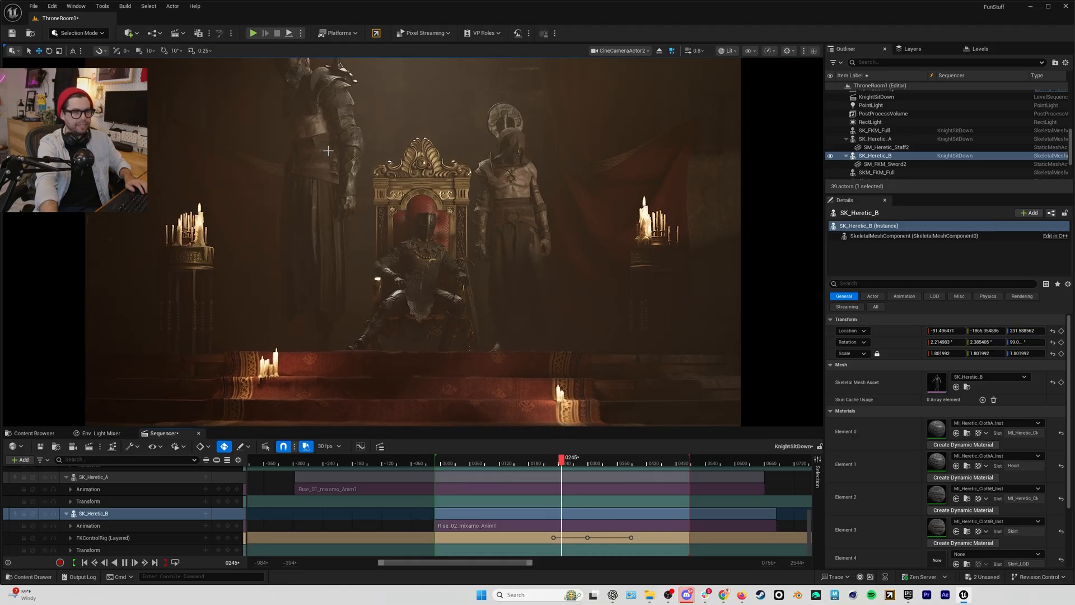
{"action": "left_click_drag", "start_coordinate": [561, 463], "coordinate": [589, 463]}
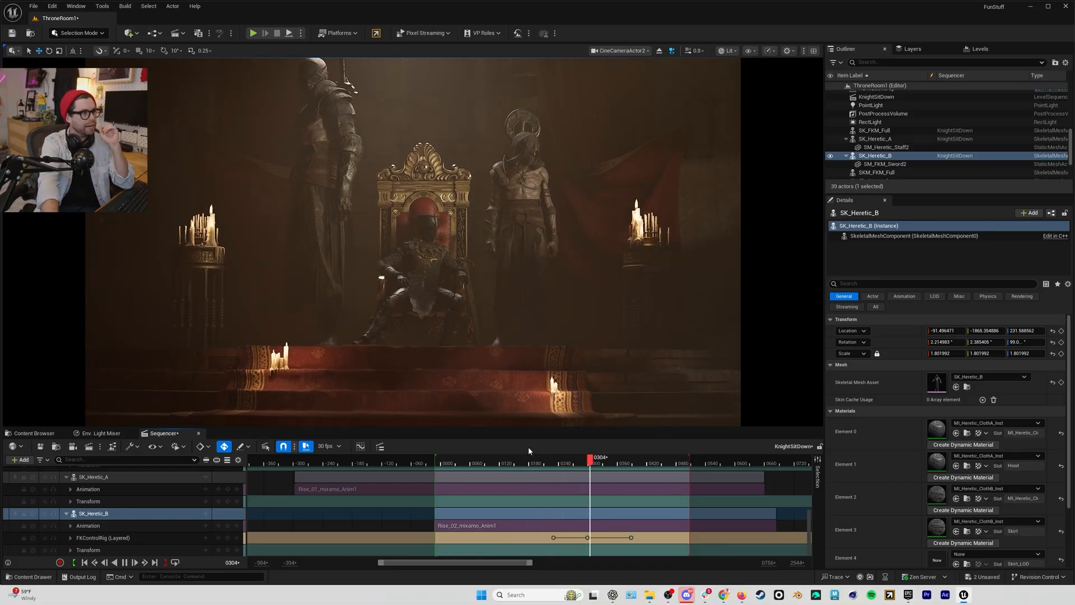
{"action": "left_click_drag", "start_coordinate": [588, 464], "coordinate": [521, 463]}
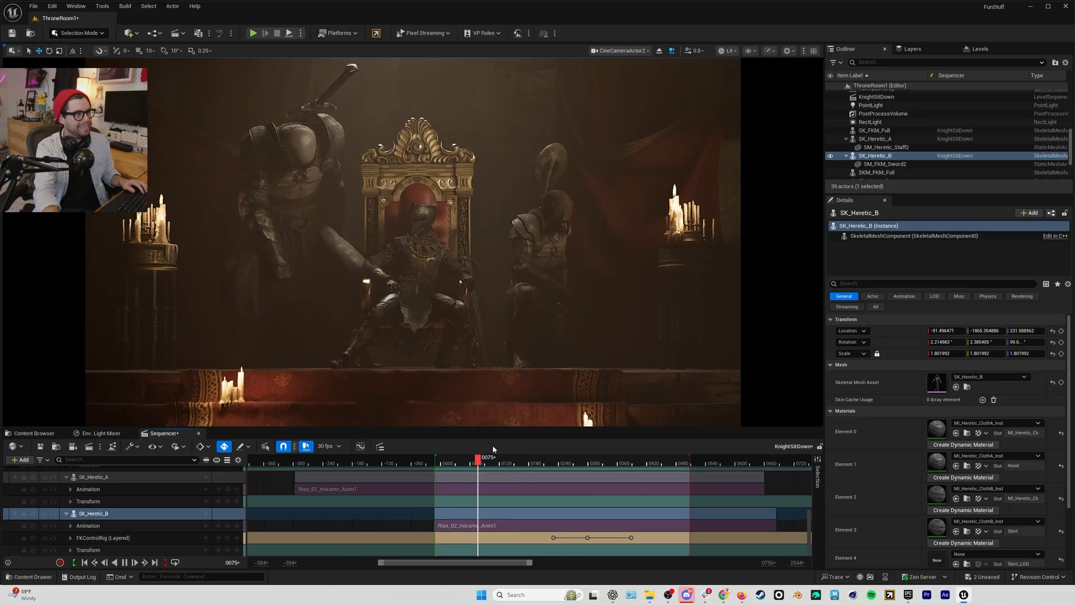
{"action": "left_click_drag", "start_coordinate": [480, 458], "coordinate": [509, 458]}
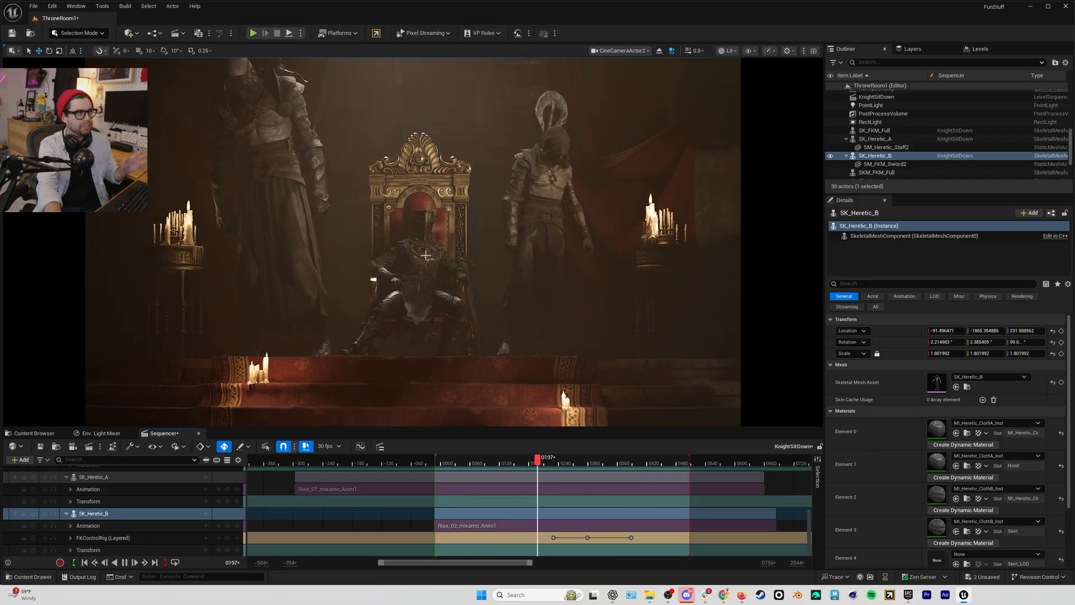
{"action": "left_click_drag", "start_coordinate": [537, 457], "coordinate": [564, 457]}
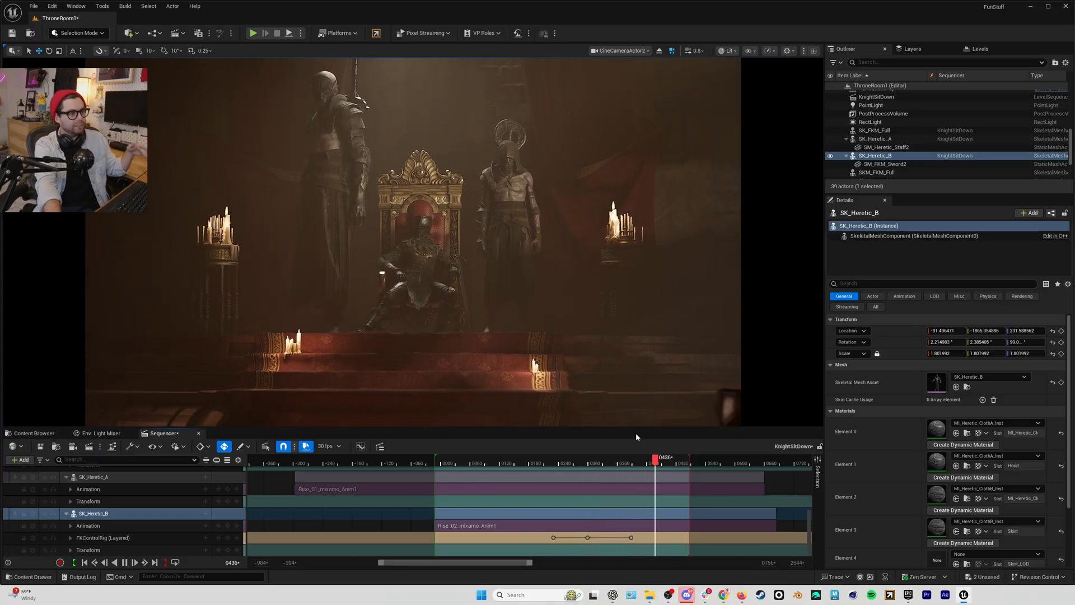
{"action": "left_click_drag", "start_coordinate": [655, 460], "coordinate": [497, 460]}
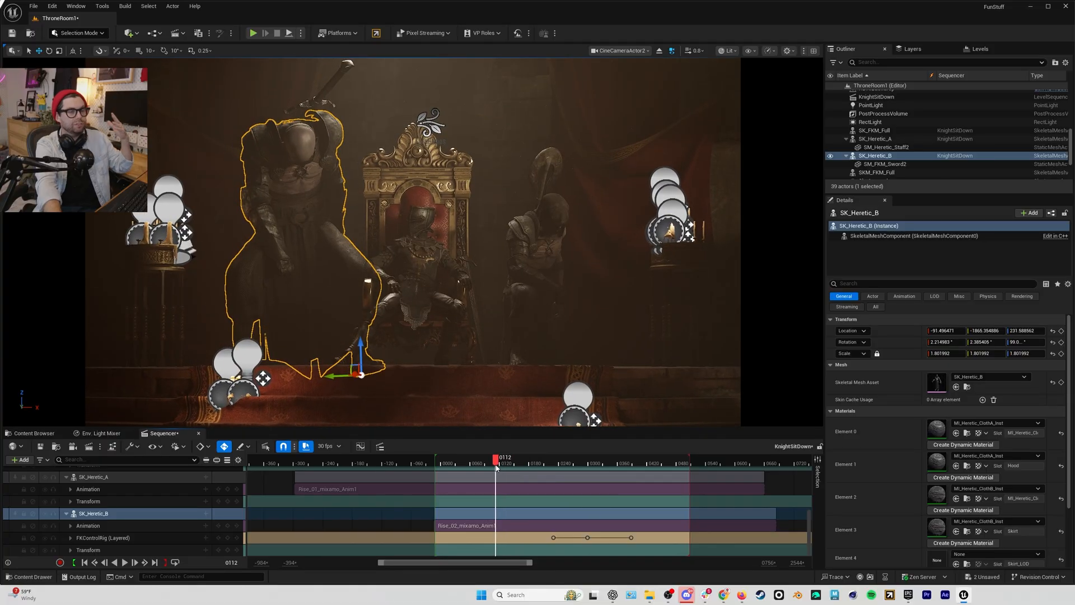